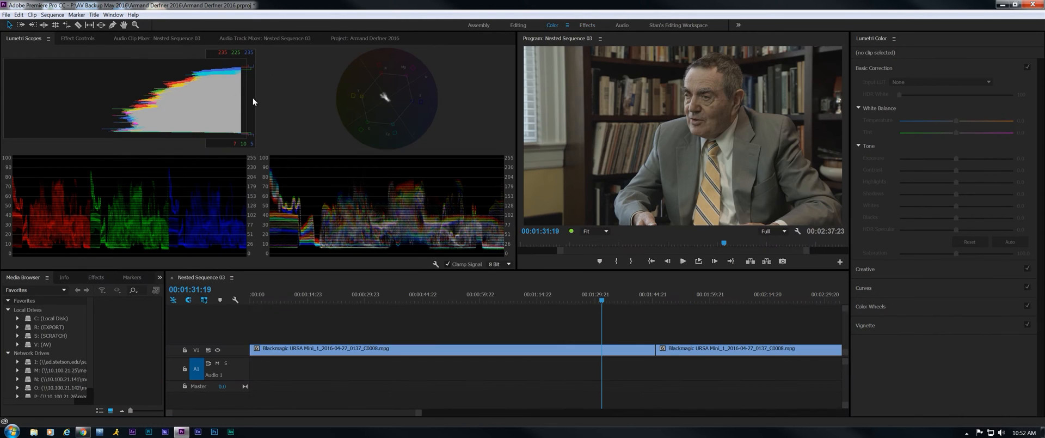
{"action": "mouse_move", "coordinate": [196, 262]}
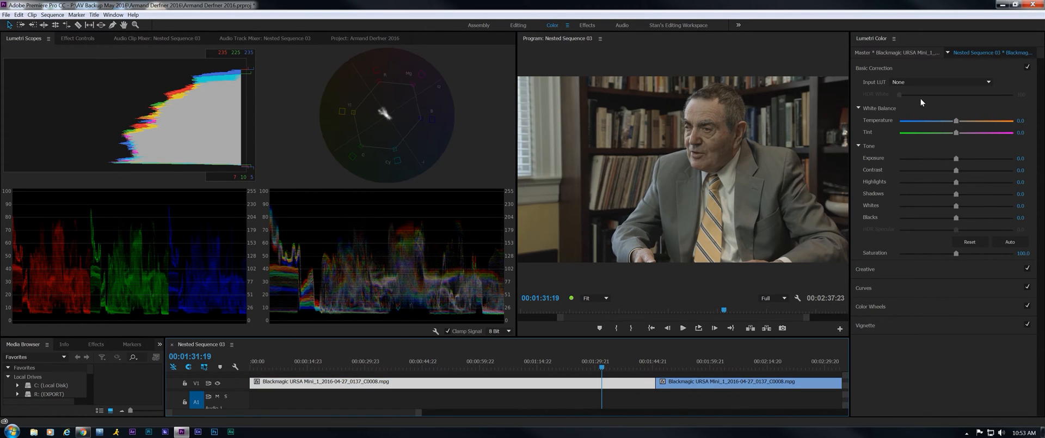
- Set the interview clip's Basic Correction input LUT to BMC PRORES - SL - PROFILE
{"action": "left_click", "coordinate": [942, 81]}
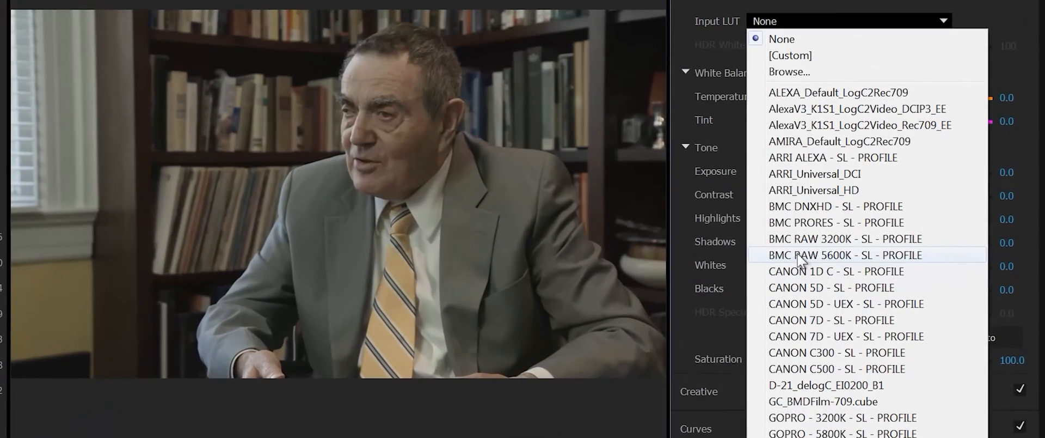
{"action": "mouse_move", "coordinate": [837, 222]}
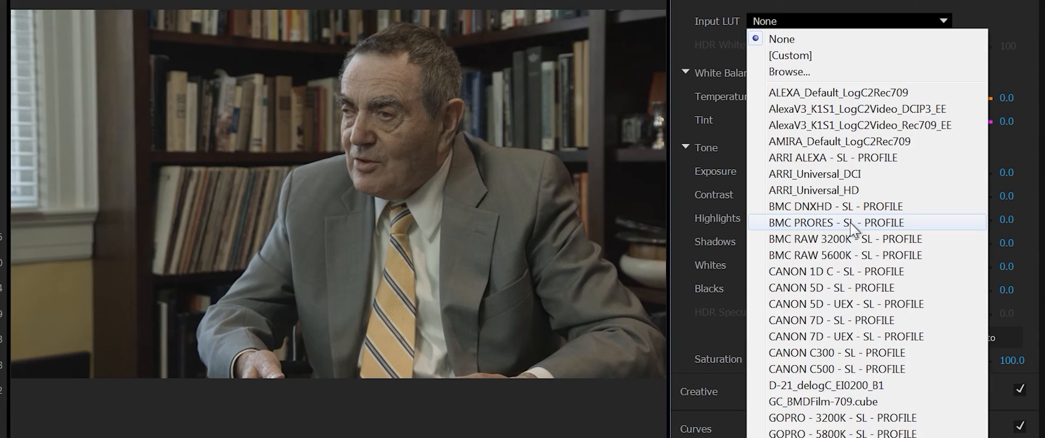
{"action": "left_click", "coordinate": [837, 222]}
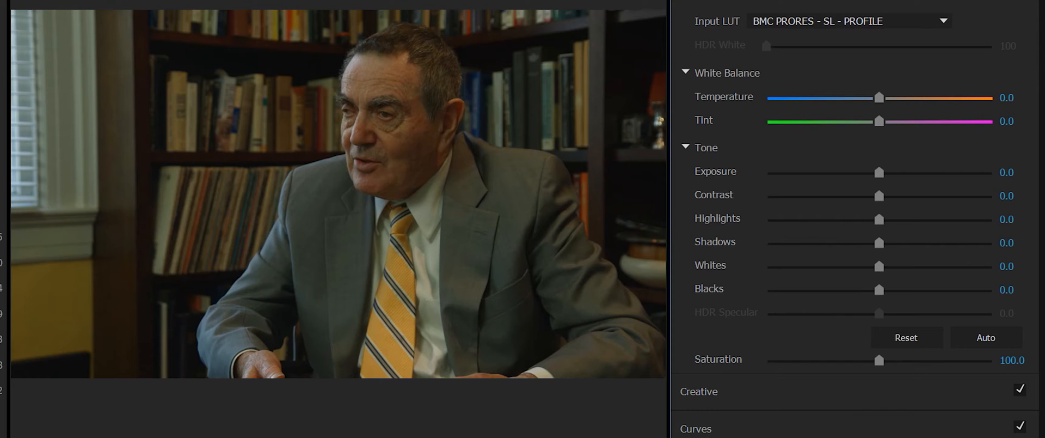
{"action": "mouse_move", "coordinate": [403, 26]}
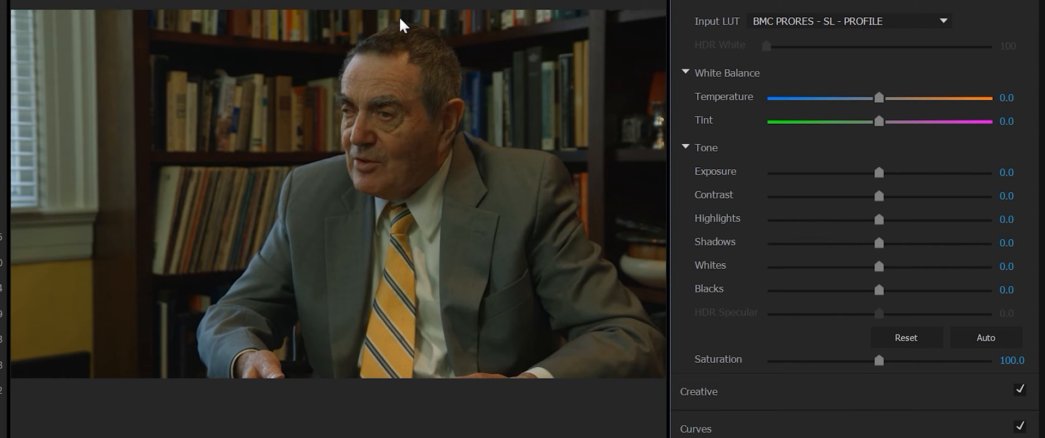
{"action": "mouse_move", "coordinate": [392, 32]}
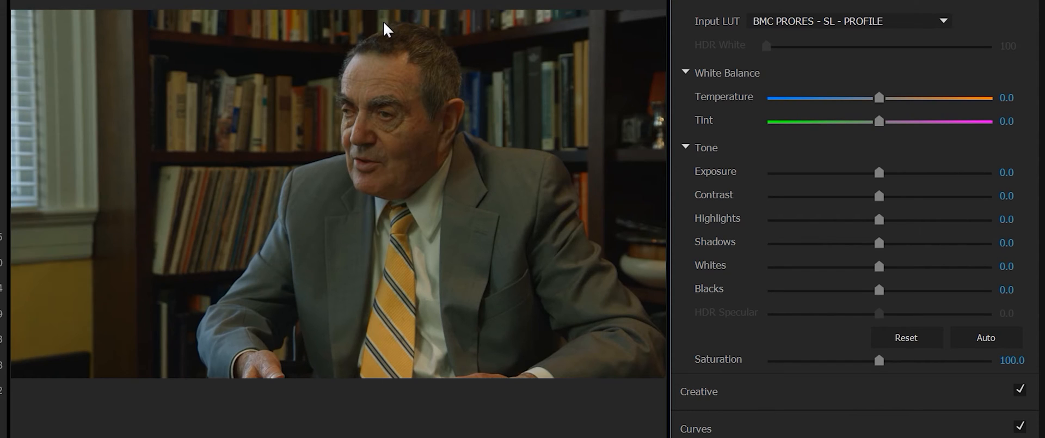
- Pull the master RGB curve's top point left, then push the blue curve's highlights up strongly
{"action": "left_click", "coordinate": [846, 21]}
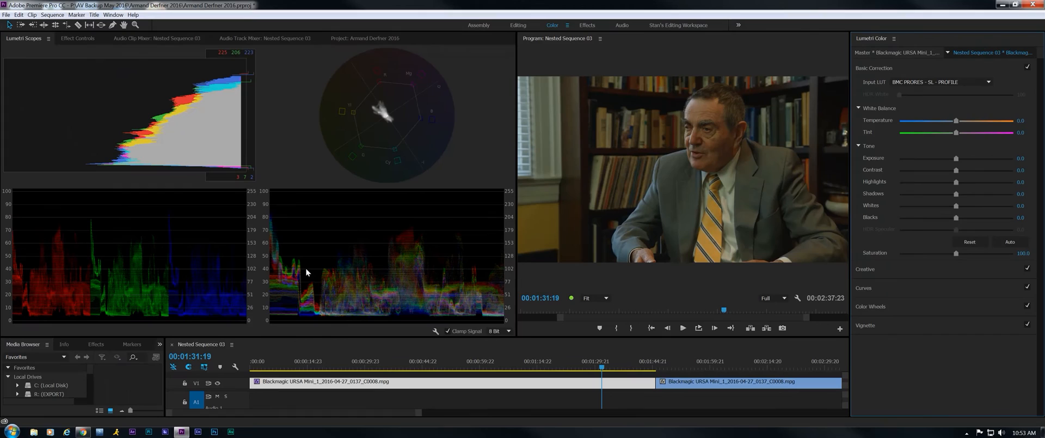
{"action": "mouse_move", "coordinate": [917, 200]}
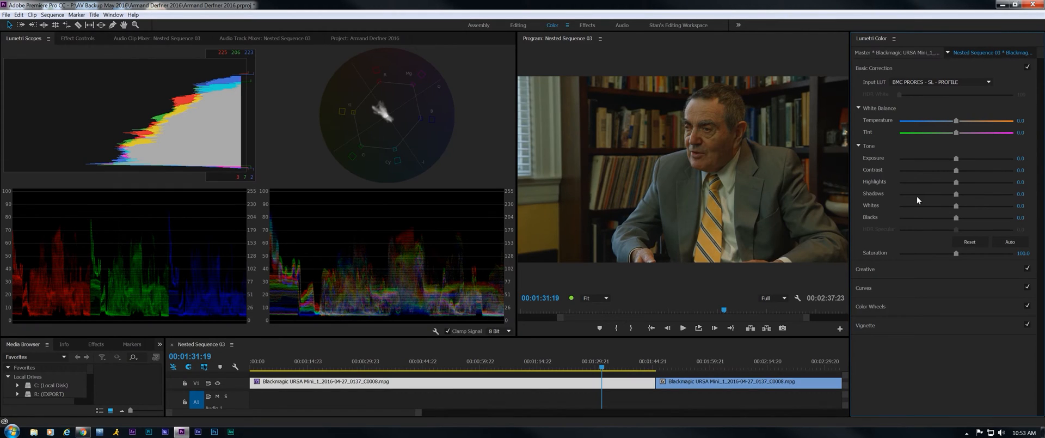
{"action": "mouse_move", "coordinate": [915, 299]}
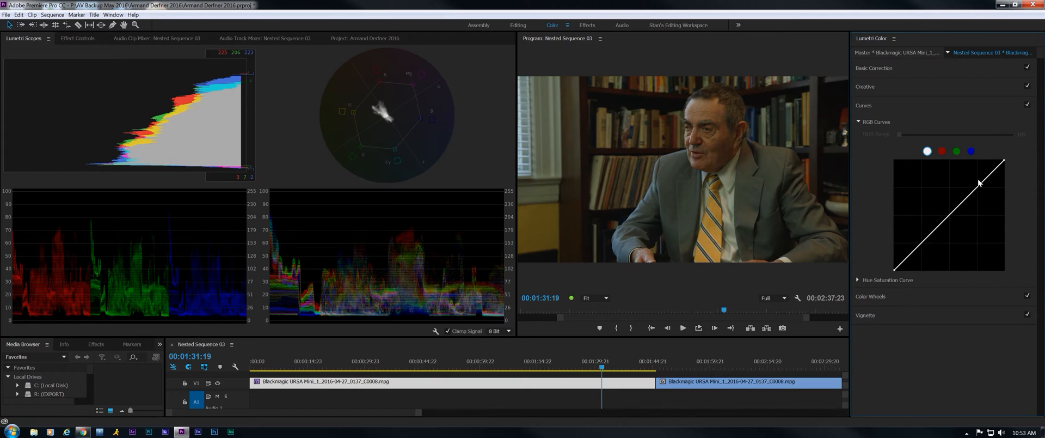
{"action": "mouse_move", "coordinate": [1001, 173]}
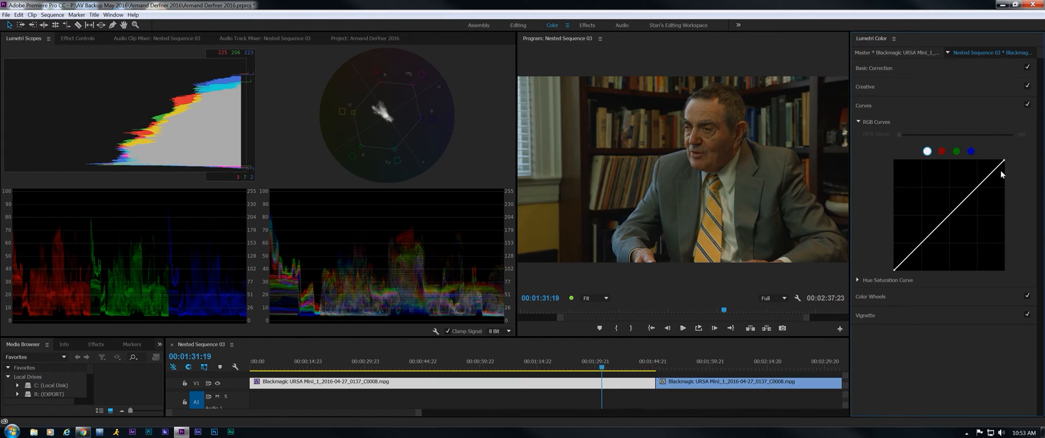
{"action": "mouse_move", "coordinate": [1007, 165]}
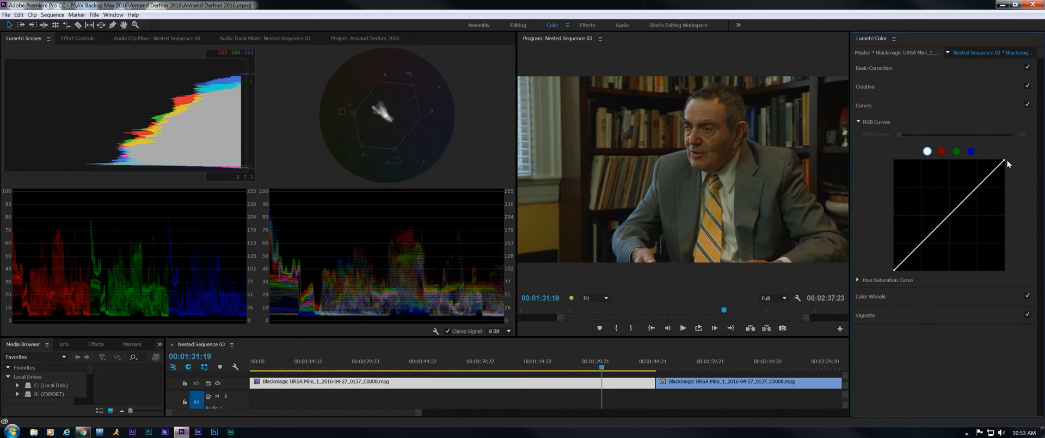
{"action": "left_click_drag", "start_coordinate": [1009, 165], "coordinate": [997, 160]}
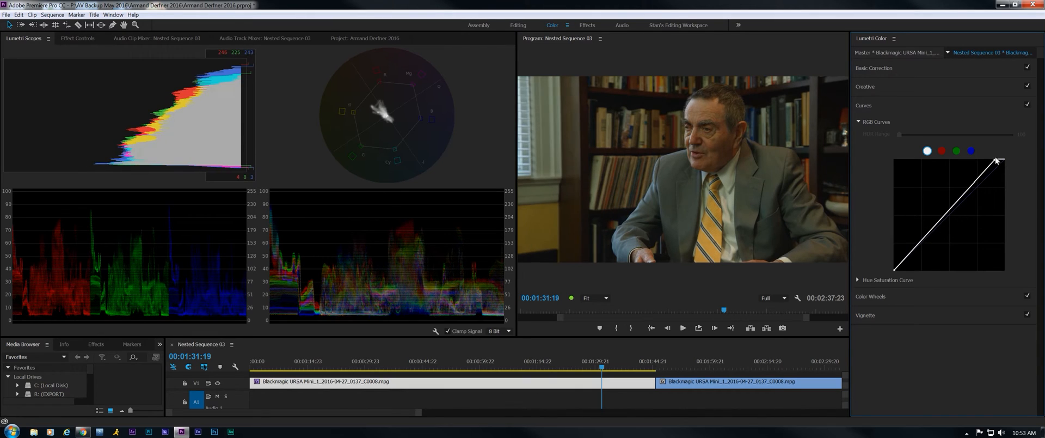
{"action": "left_click_drag", "start_coordinate": [998, 161], "coordinate": [988, 157]}
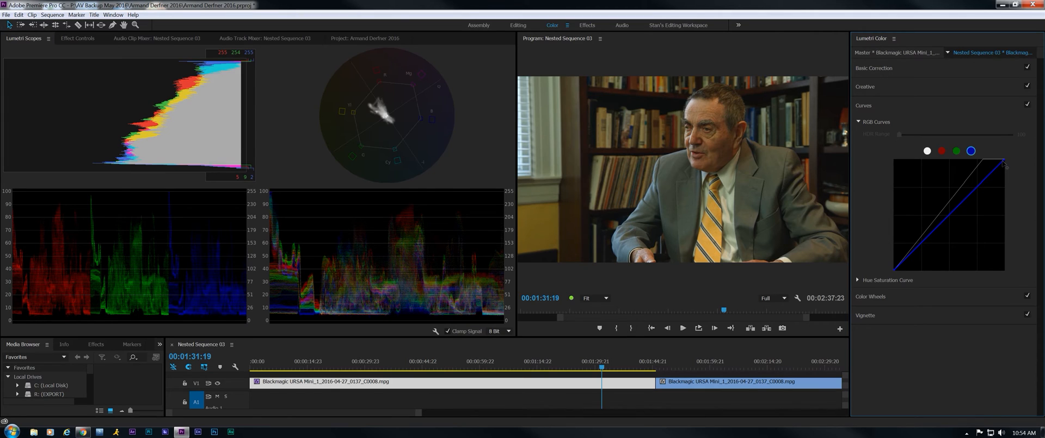
{"action": "left_click_drag", "start_coordinate": [1003, 164], "coordinate": [998, 162]}
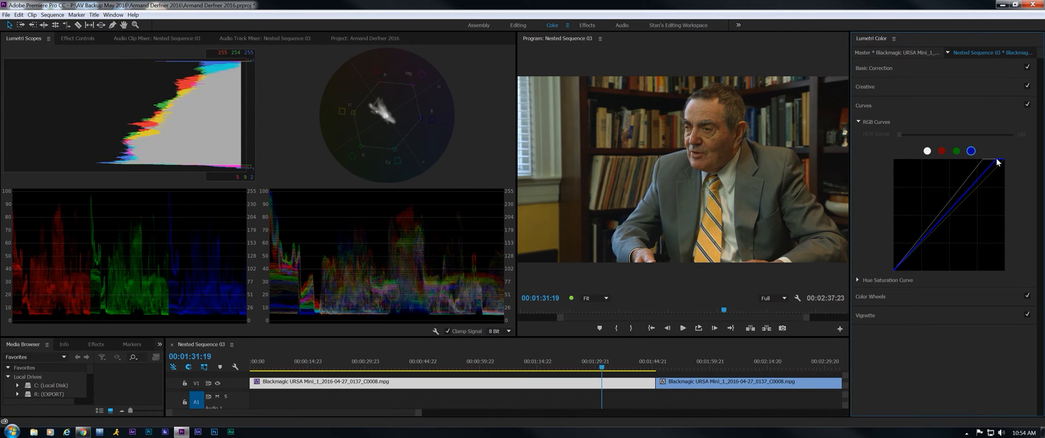
{"action": "left_click_drag", "start_coordinate": [998, 162], "coordinate": [983, 160]}
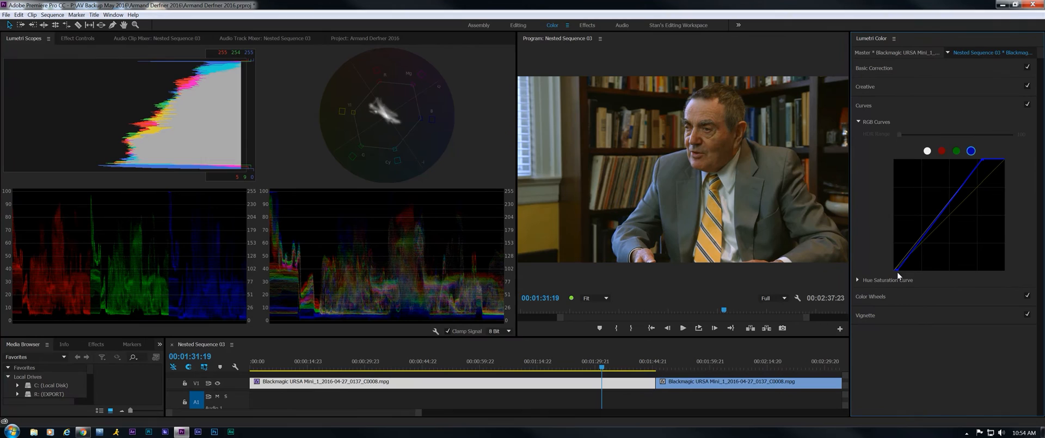
- Lift the green channel curve's top point slightly left in RGB Curves
{"action": "left_click", "coordinate": [956, 151]}
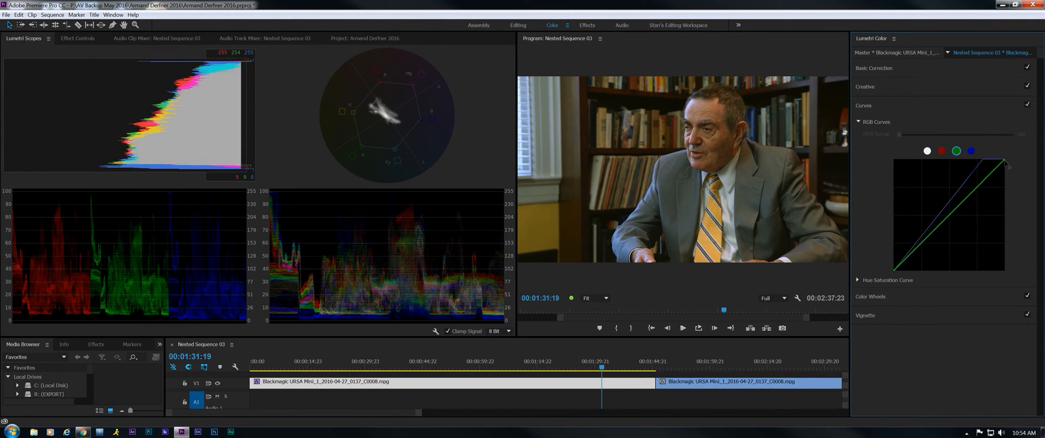
{"action": "left_click_drag", "start_coordinate": [1006, 165], "coordinate": [997, 159]}
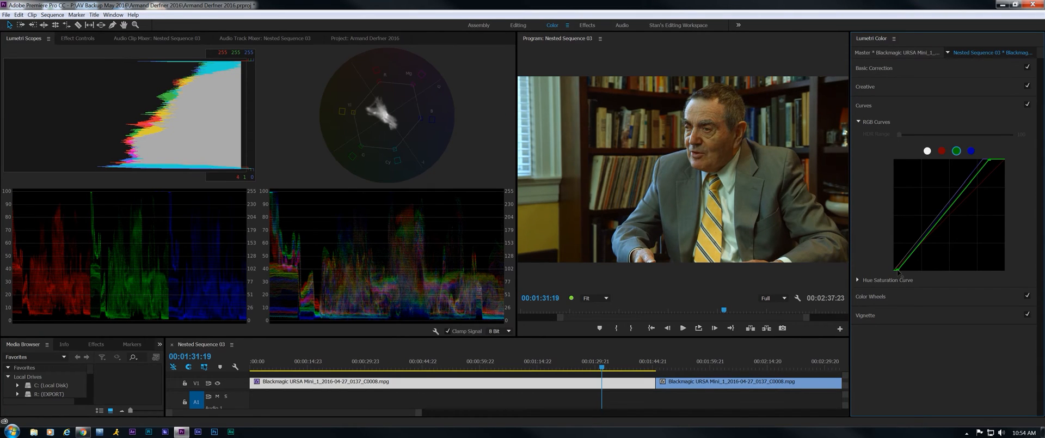
{"action": "mouse_move", "coordinate": [890, 208]}
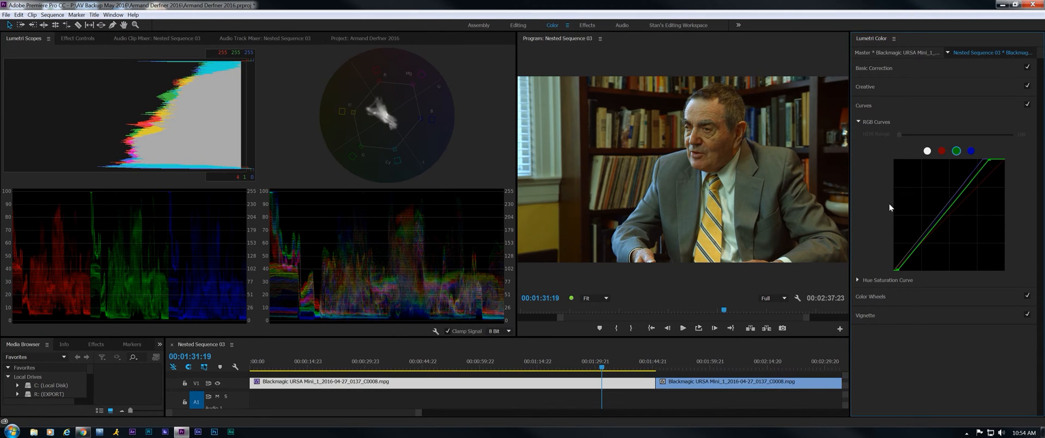
{"action": "left_click", "coordinate": [941, 151]}
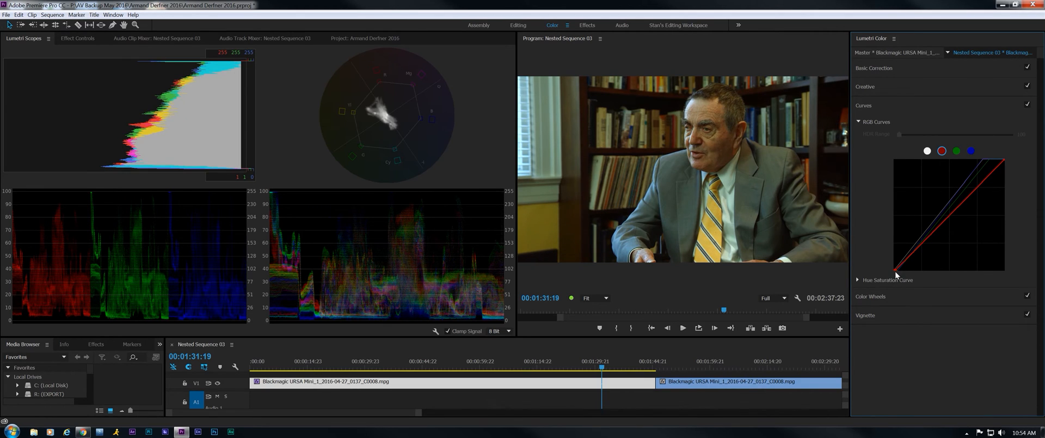
- Push the blue curve's top point further for a stronger cool cast
{"action": "left_click_drag", "start_coordinate": [896, 271], "coordinate": [896, 271]}
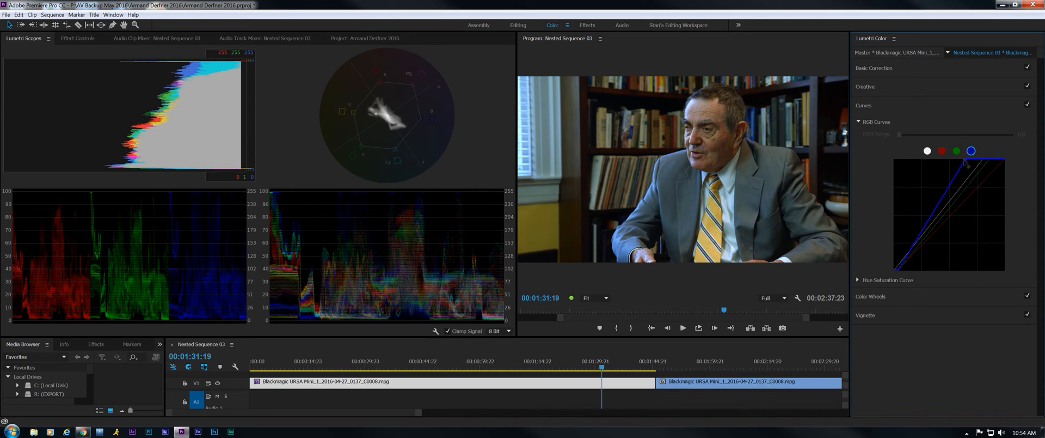
{"action": "mouse_move", "coordinate": [994, 196]}
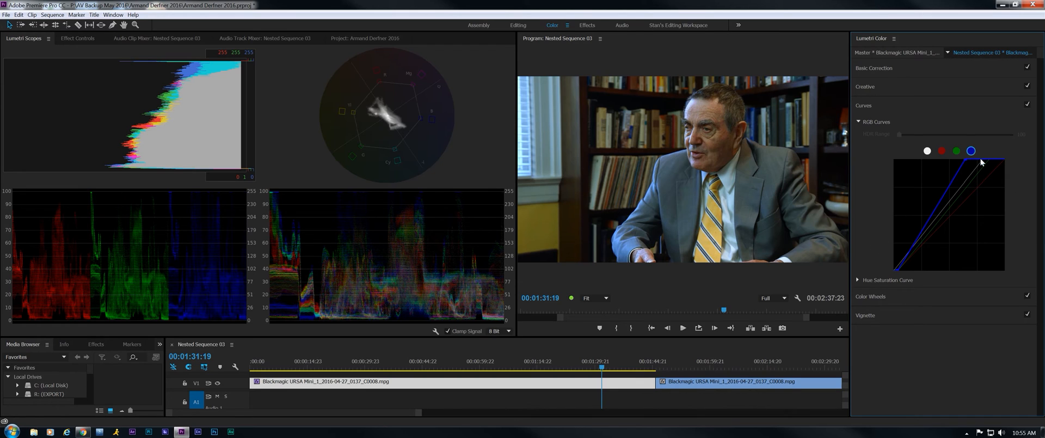
- Lower the first clip's Basic Correction Saturation from 100 to 85
{"action": "left_click", "coordinate": [859, 121]}
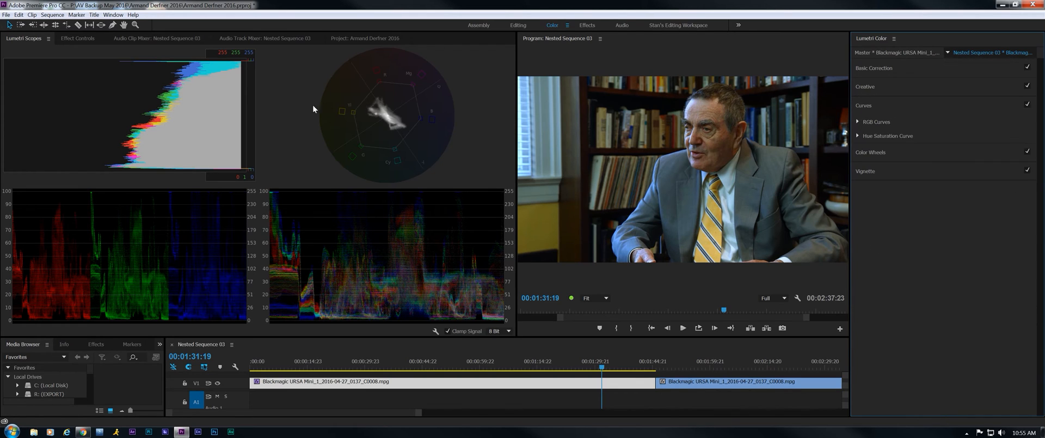
{"action": "mouse_move", "coordinate": [429, 110]}
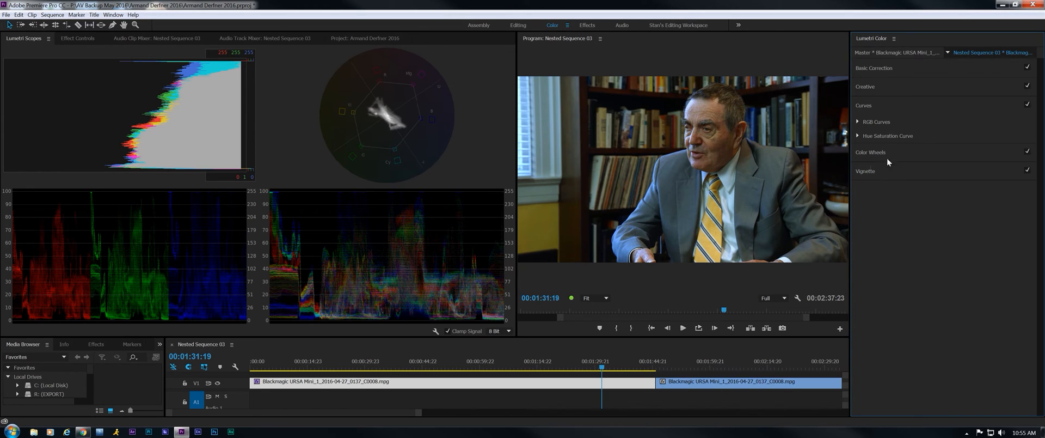
{"action": "left_click", "coordinate": [873, 67]}
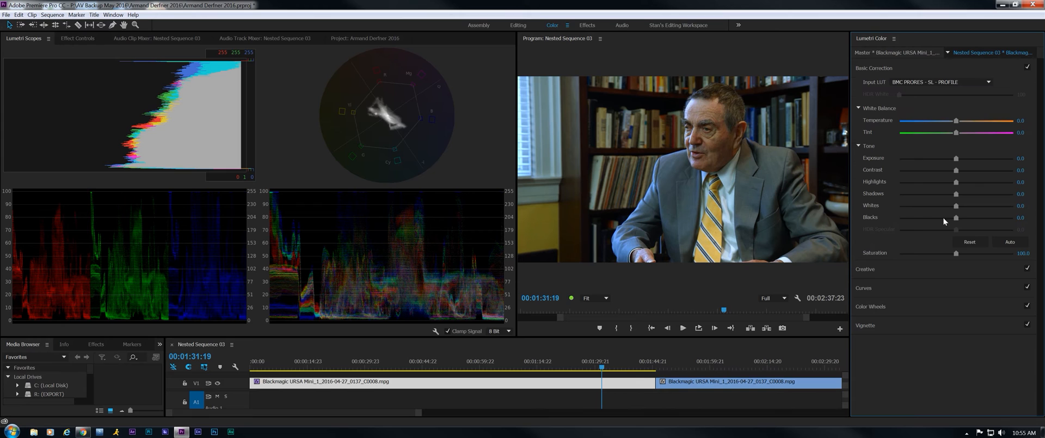
{"action": "left_click_drag", "start_coordinate": [956, 253], "coordinate": [952, 253]}
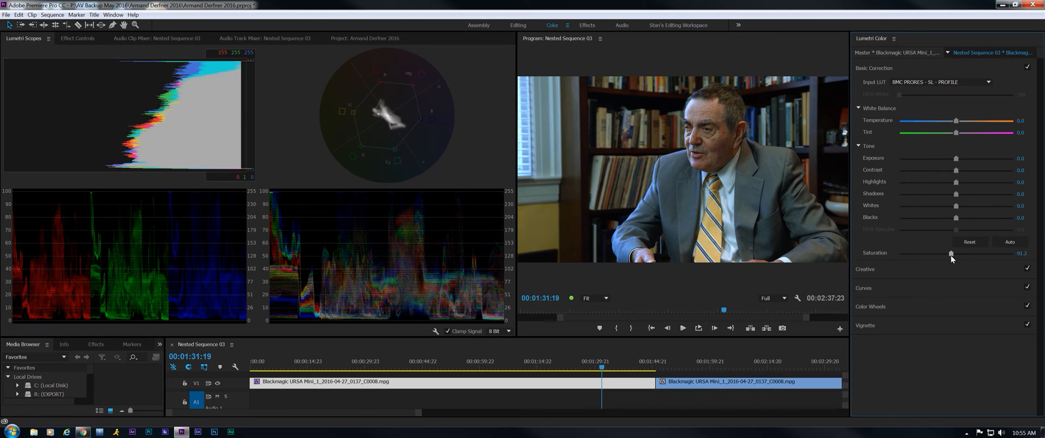
{"action": "left_click_drag", "start_coordinate": [951, 253], "coordinate": [948, 253]}
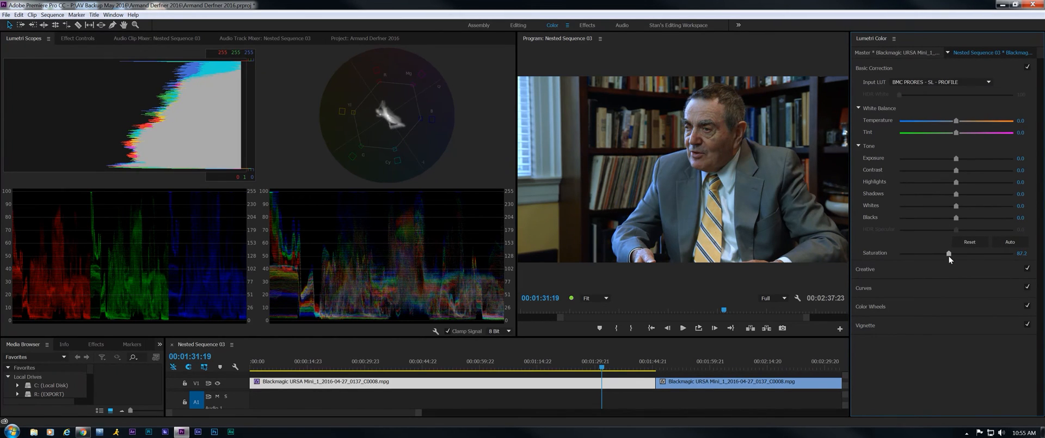
{"action": "left_click_drag", "start_coordinate": [948, 252], "coordinate": [947, 253]}
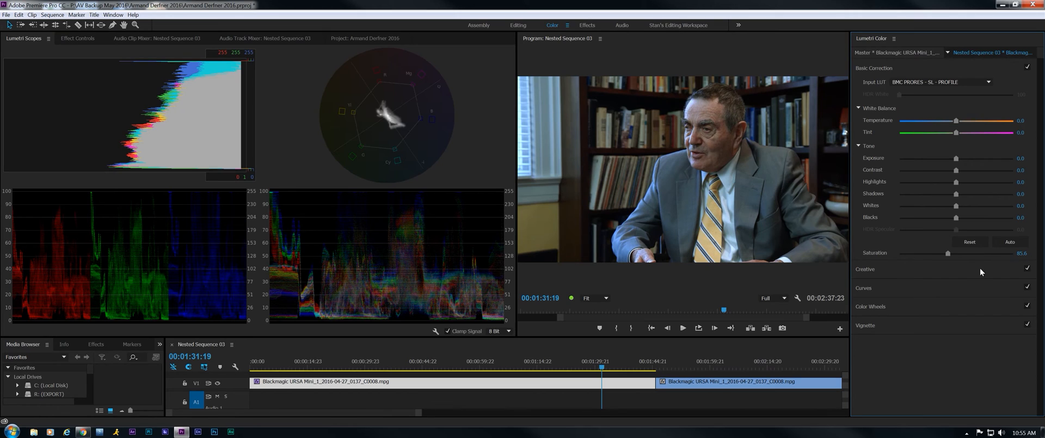
{"action": "mouse_move", "coordinate": [653, 265]}
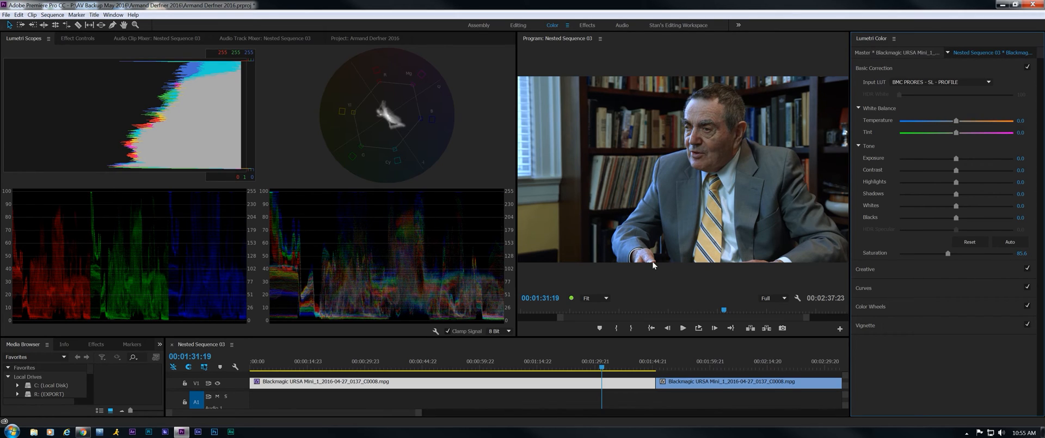
{"action": "mouse_move", "coordinate": [941, 279]}
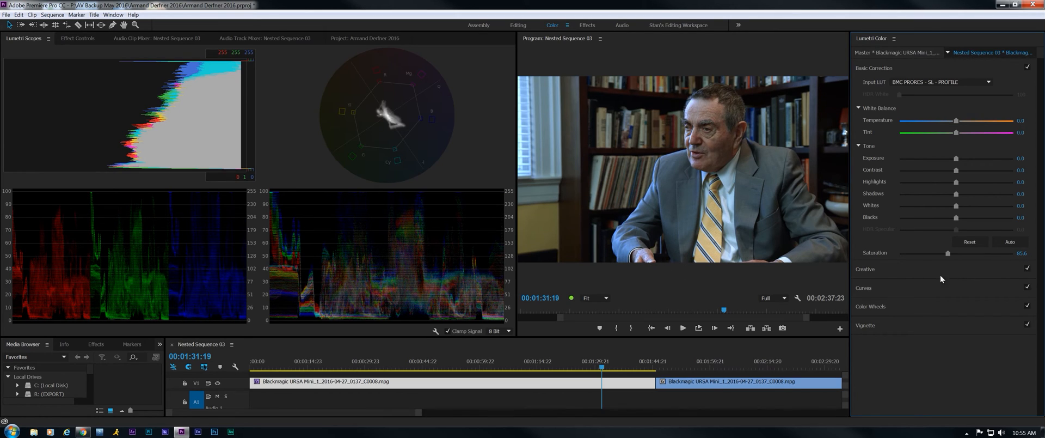
{"action": "mouse_move", "coordinate": [780, 126]}
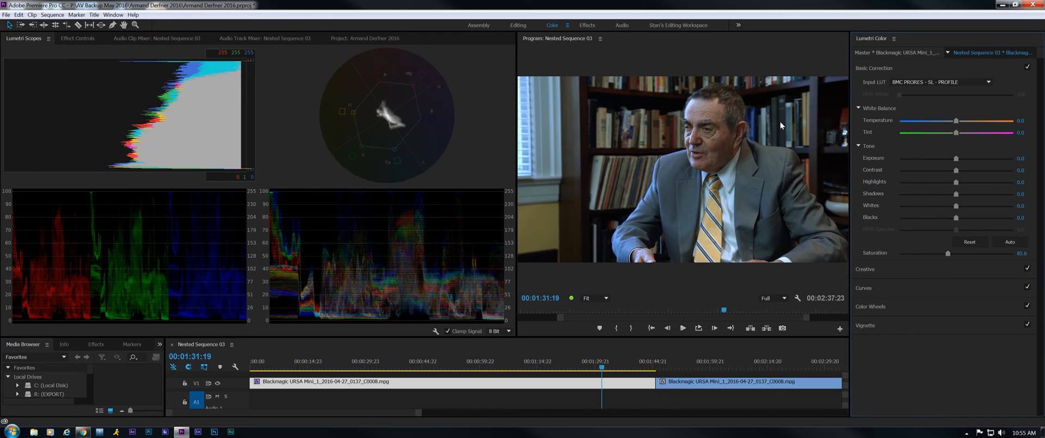
{"action": "mouse_move", "coordinate": [103, 232]}
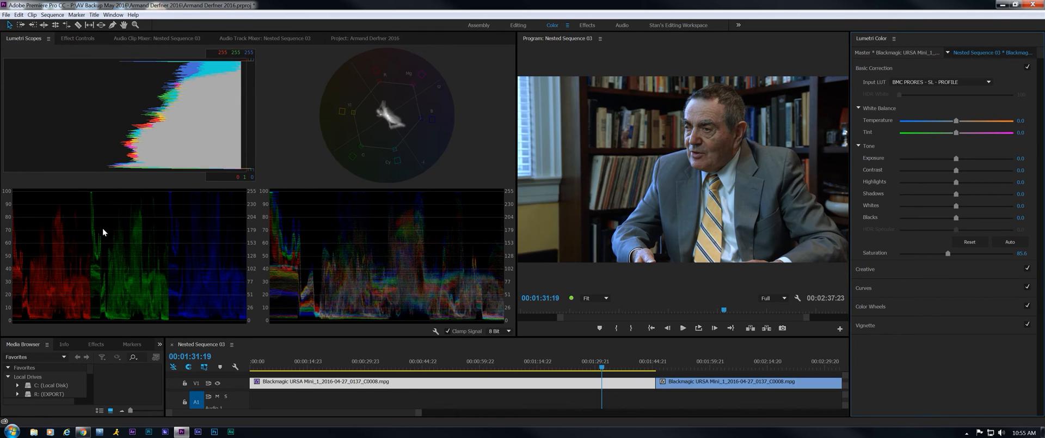
{"action": "mouse_move", "coordinate": [445, 245]}
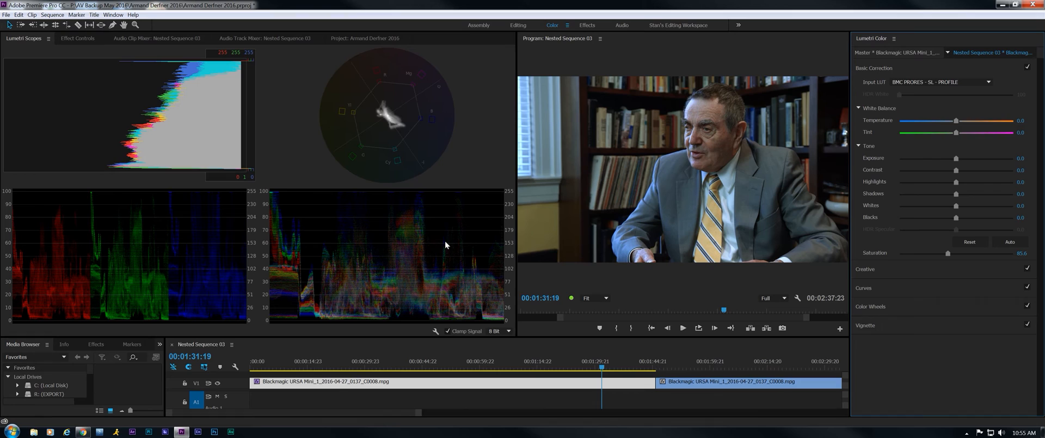
{"action": "mouse_move", "coordinate": [838, 287]}
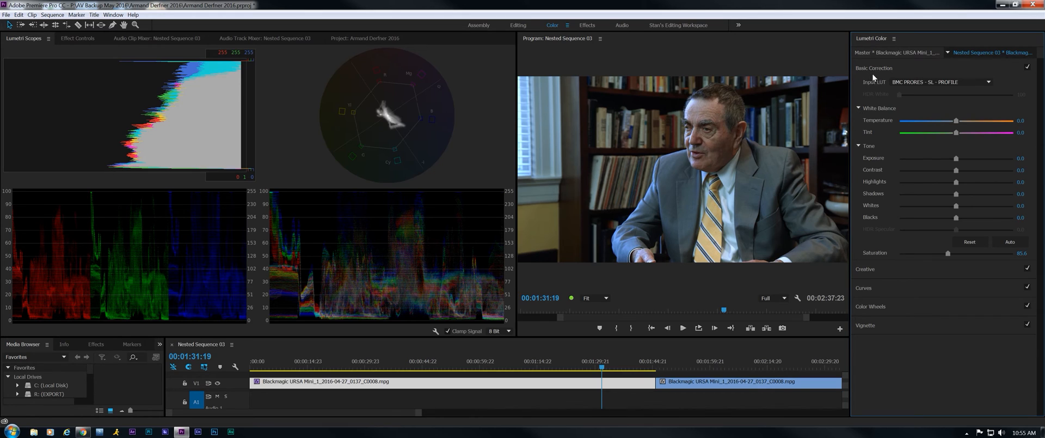
- Apply the Kodak 5205 Fuji 3510 (by Adobe) creative look at intensity 60
{"action": "left_click", "coordinate": [865, 86]}
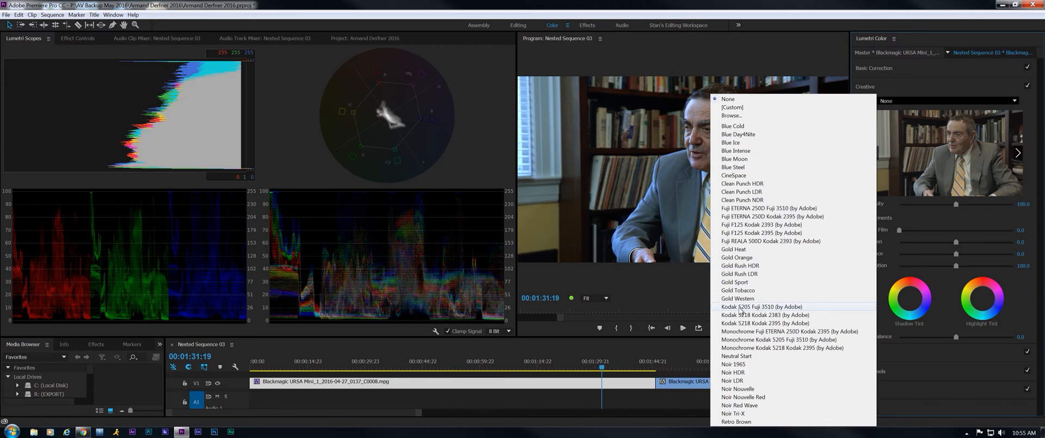
{"action": "left_click", "coordinate": [762, 306]}
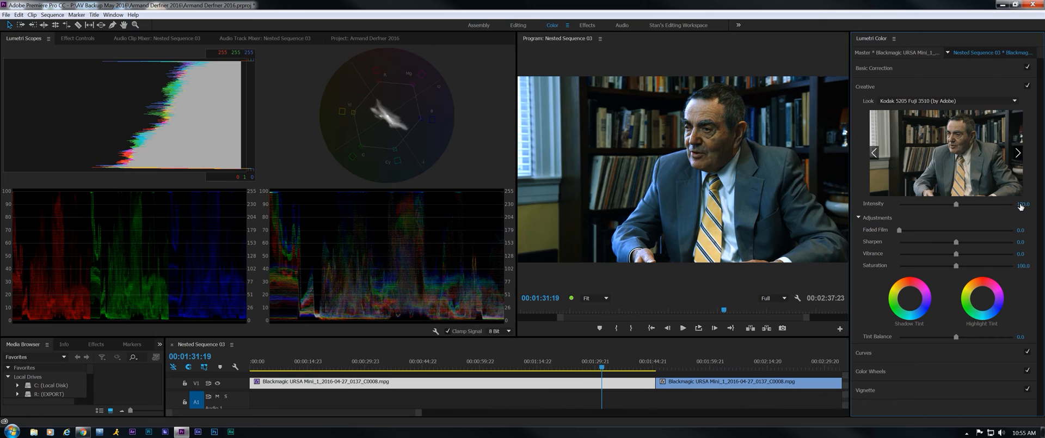
{"action": "left_click", "coordinate": [1022, 203]}
{"action": "type", "text": "40"}
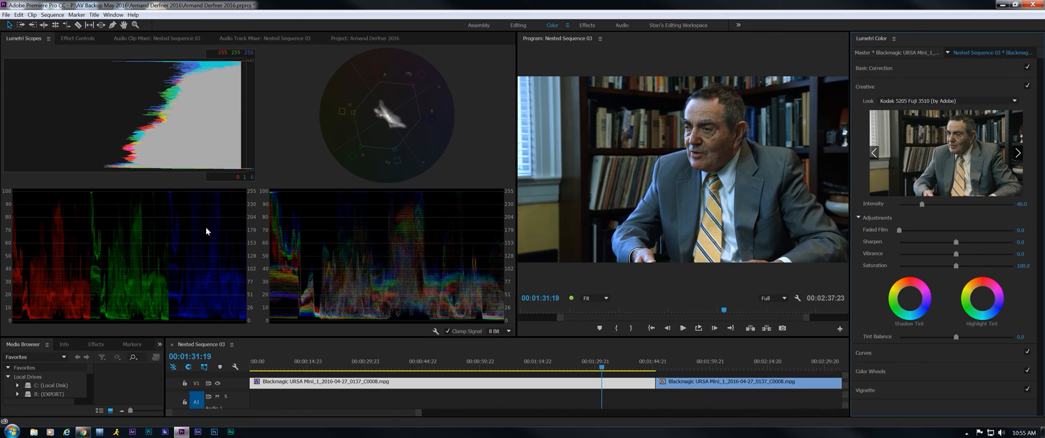
{"action": "mouse_move", "coordinate": [765, 224]}
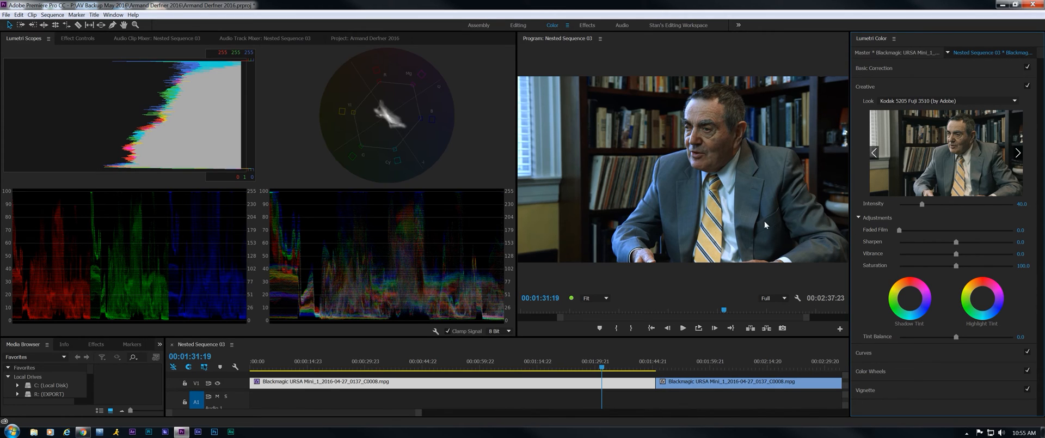
- Add a subtle vignette with Amount -1.0 to the first clip
{"action": "left_click", "coordinate": [865, 86]}
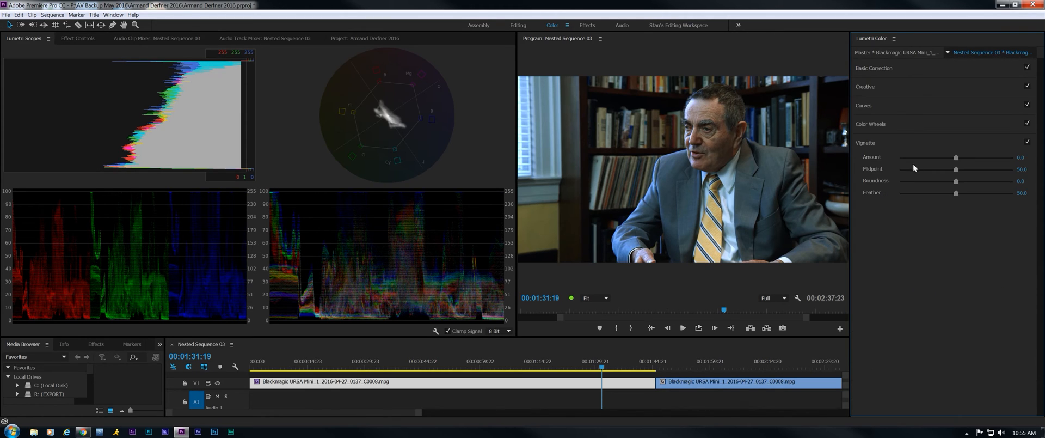
{"action": "left_click_drag", "start_coordinate": [957, 157], "coordinate": [954, 157]}
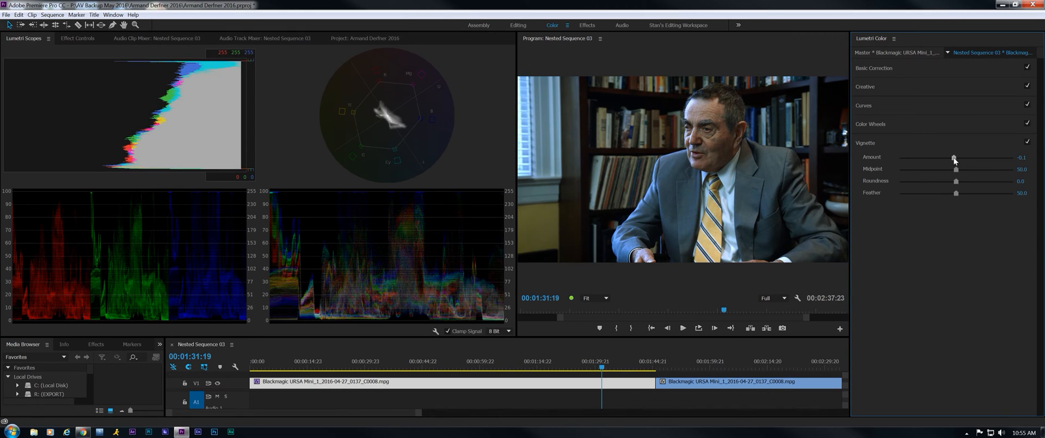
{"action": "left_click_drag", "start_coordinate": [954, 157], "coordinate": [938, 157]}
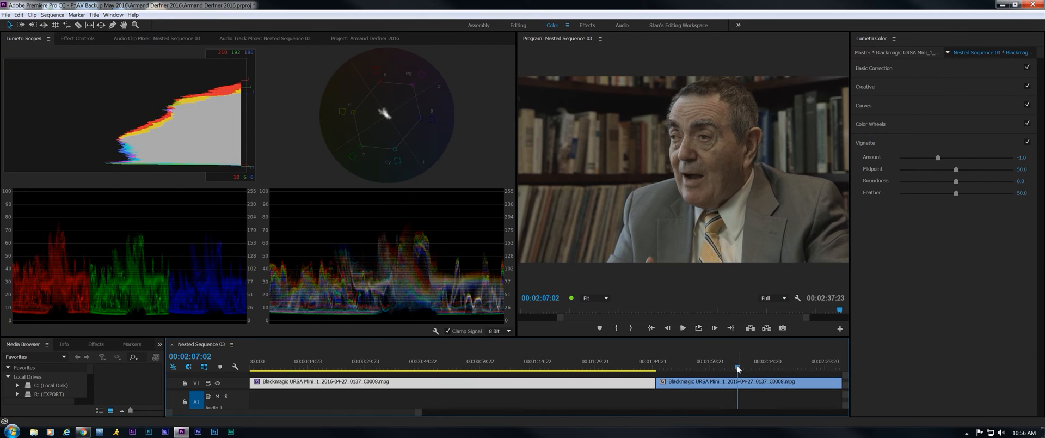
- Paste the first clip's Lumetri Color attributes onto the second interview clip
{"action": "right_click", "coordinate": [739, 369]}
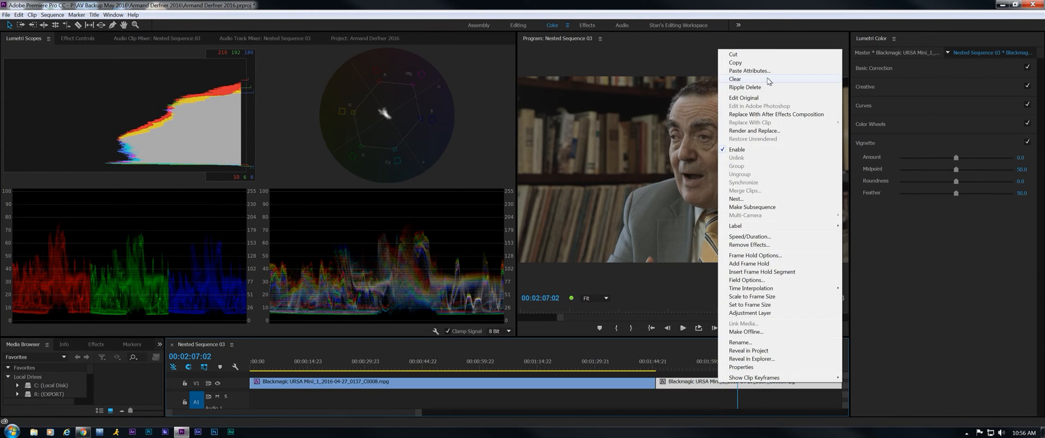
{"action": "left_click", "coordinate": [748, 71]}
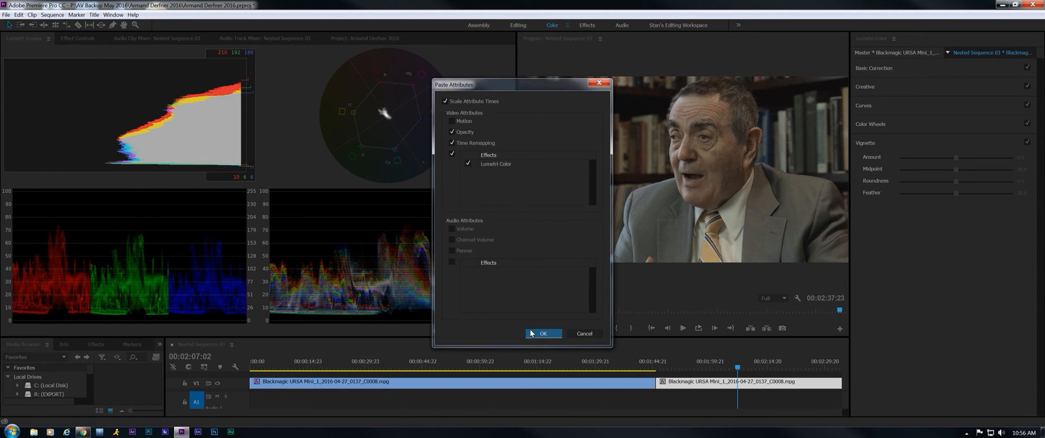
{"action": "left_click", "coordinate": [543, 333]}
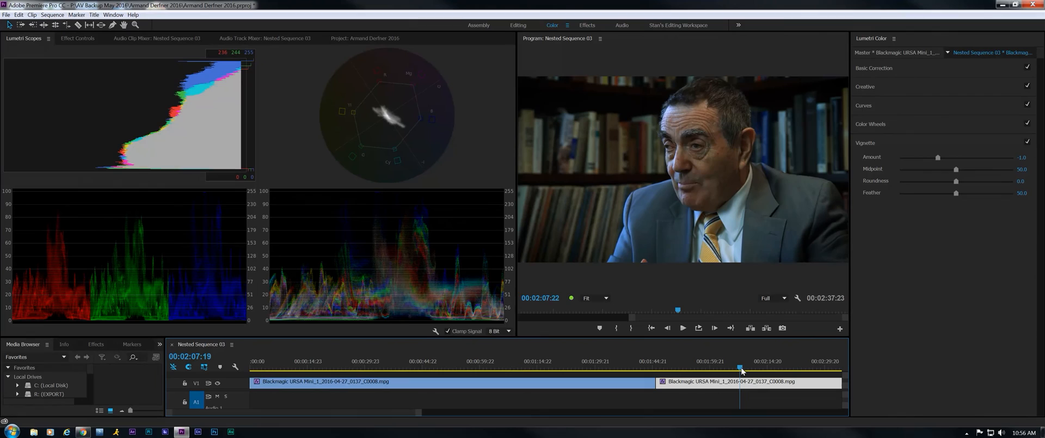
- Reshape the blue and red RGB curves in the second clip's pasted grade
{"action": "left_click", "coordinate": [863, 105]}
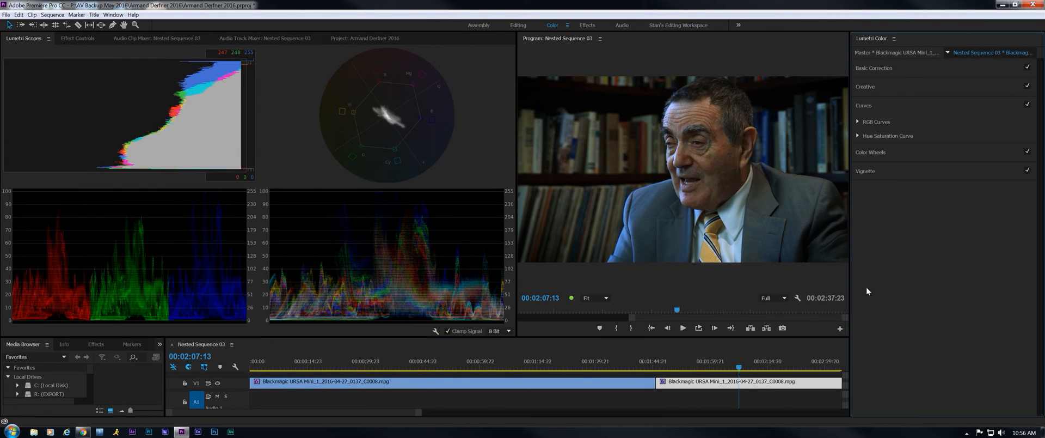
{"action": "mouse_move", "coordinate": [864, 109]}
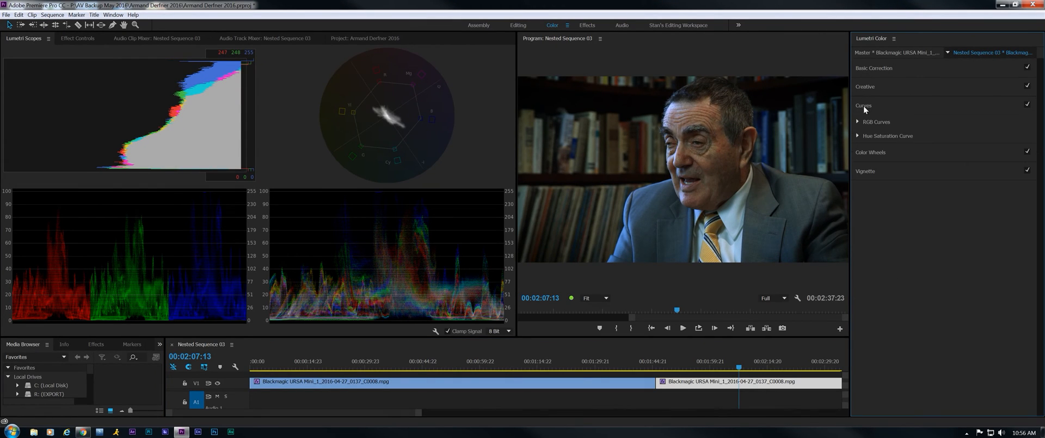
{"action": "left_click", "coordinate": [858, 121]}
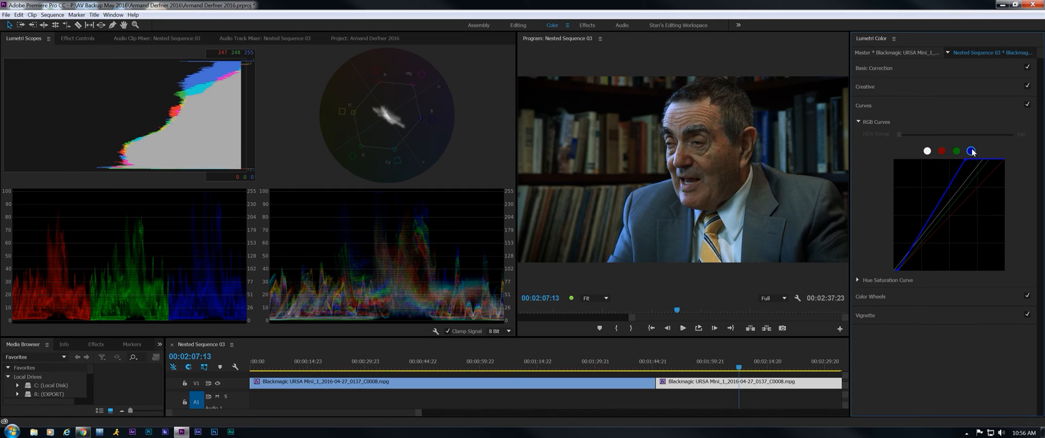
{"action": "left_click_drag", "start_coordinate": [973, 151], "coordinate": [973, 160]}
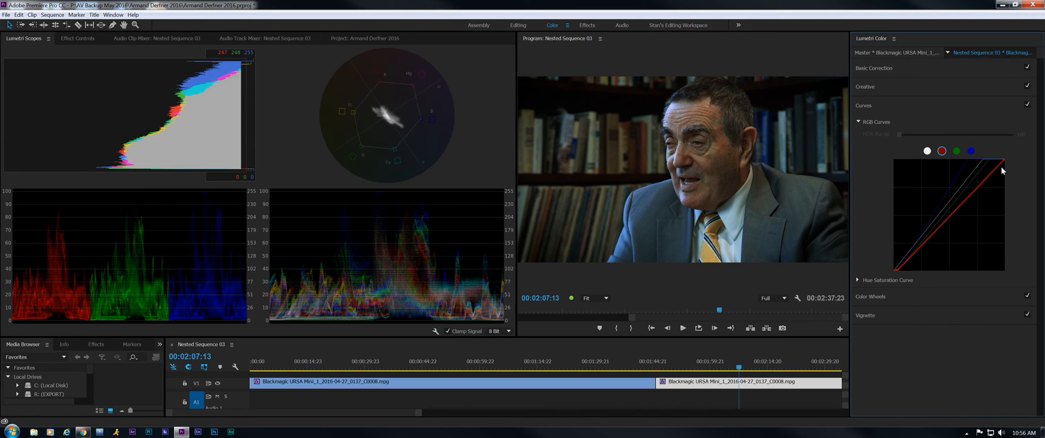
{"action": "left_click_drag", "start_coordinate": [1002, 170], "coordinate": [998, 160]}
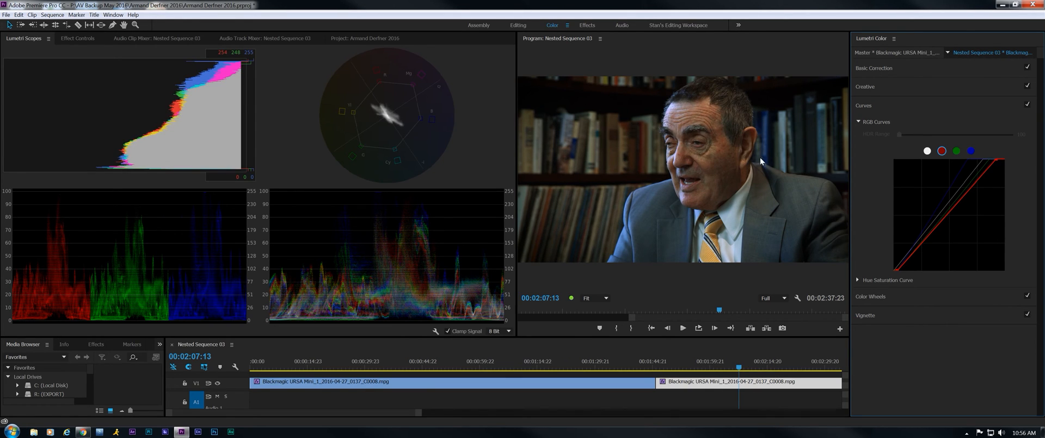
{"action": "mouse_move", "coordinate": [874, 139]}
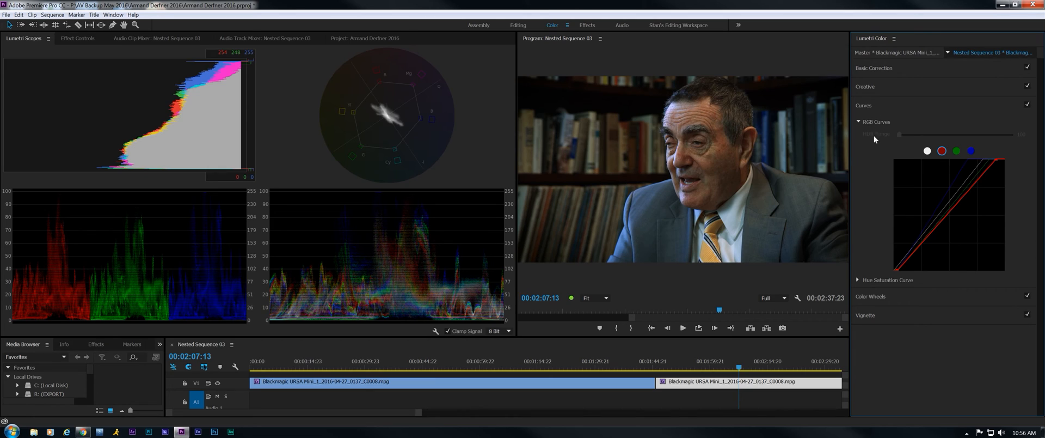
{"action": "left_click", "coordinate": [873, 68]}
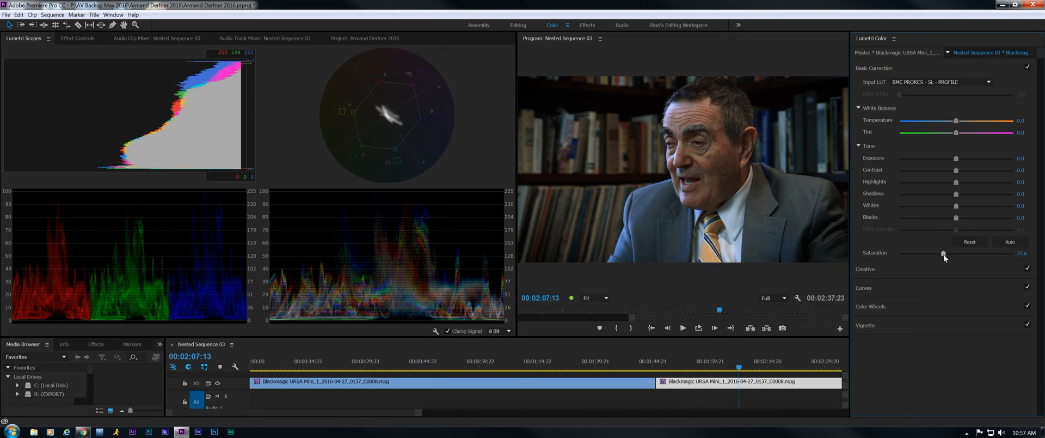
- Bring the second clip's Saturation down to about 75.2
{"action": "left_click_drag", "start_coordinate": [943, 255], "coordinate": [946, 254]}
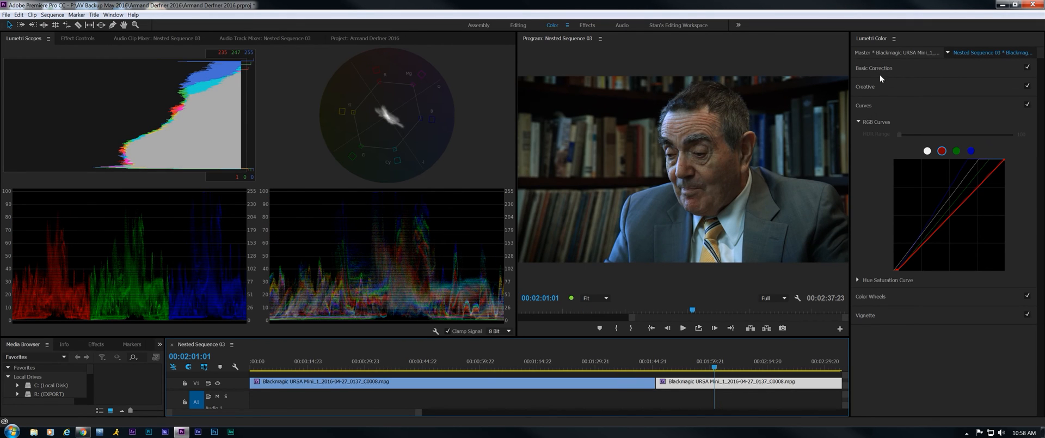
{"action": "left_click", "coordinate": [873, 68]}
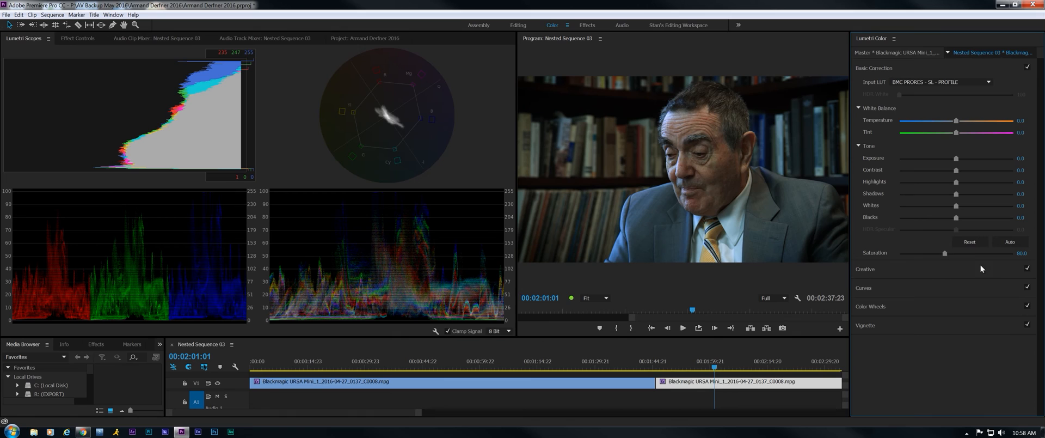
{"action": "left_click_drag", "start_coordinate": [945, 253], "coordinate": [942, 253]}
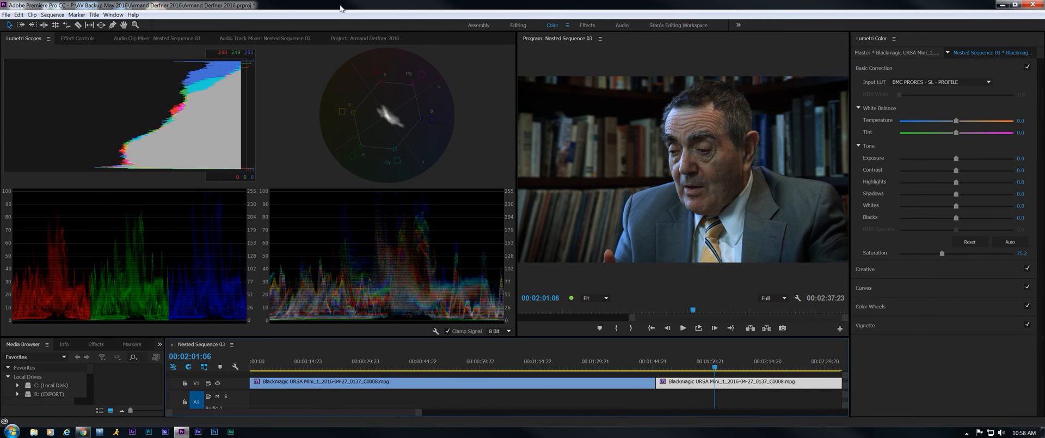
- In the Effects workspace, search 'be' in the Effects panel to locate Digital Anarchy Beauty Box
{"action": "left_click", "coordinate": [587, 26]}
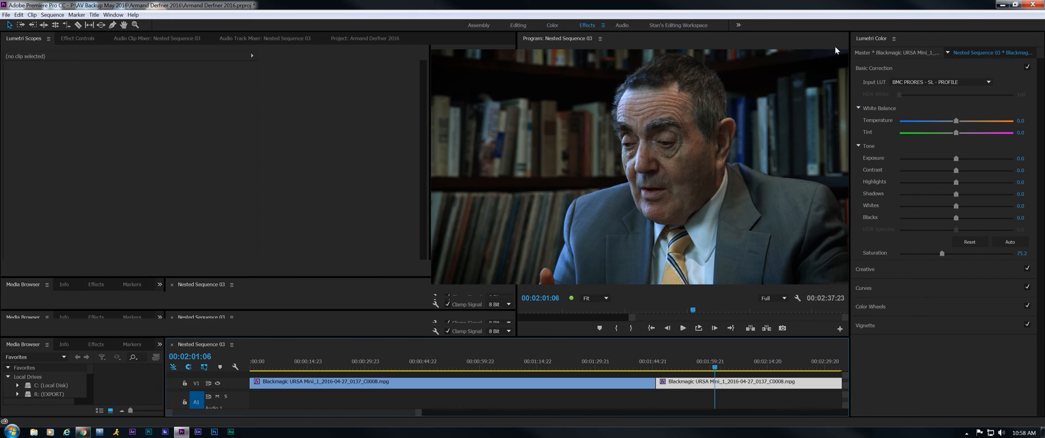
{"action": "left_click", "coordinate": [586, 26]}
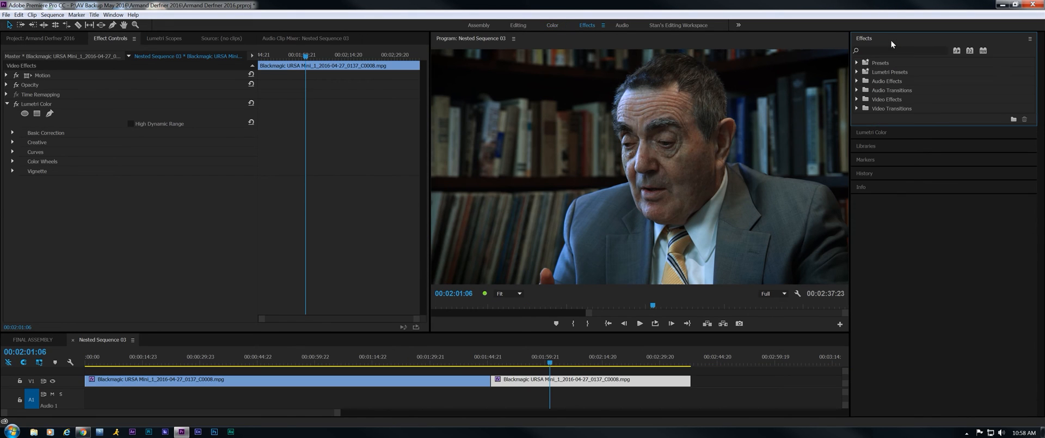
{"action": "type", "text": "beauty"}
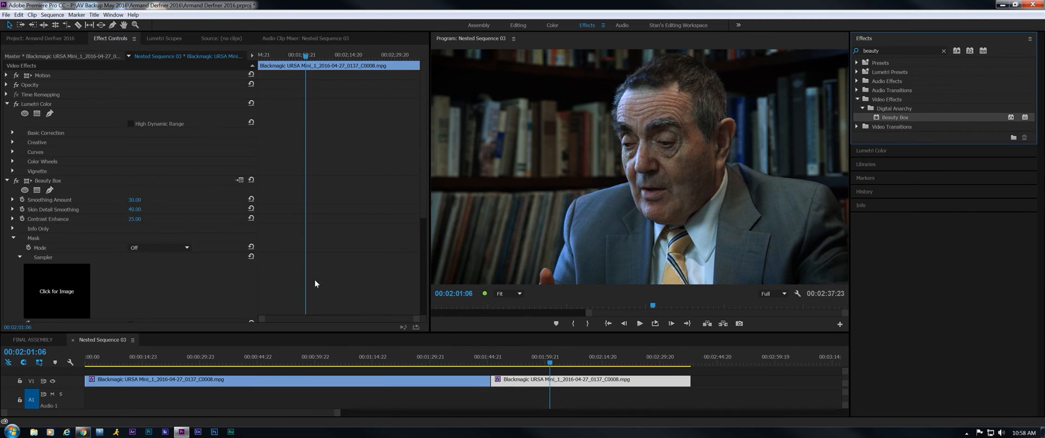
{"action": "mouse_move", "coordinate": [223, 219]}
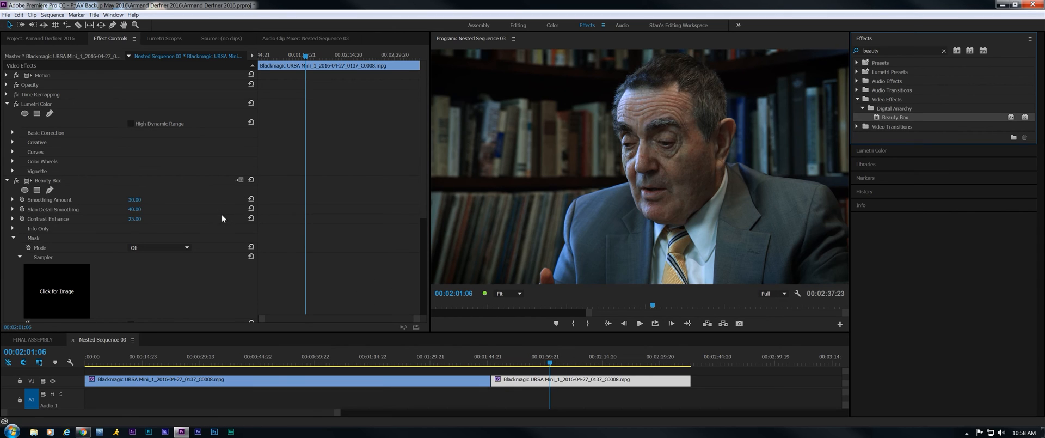
{"action": "mouse_move", "coordinate": [258, 228]}
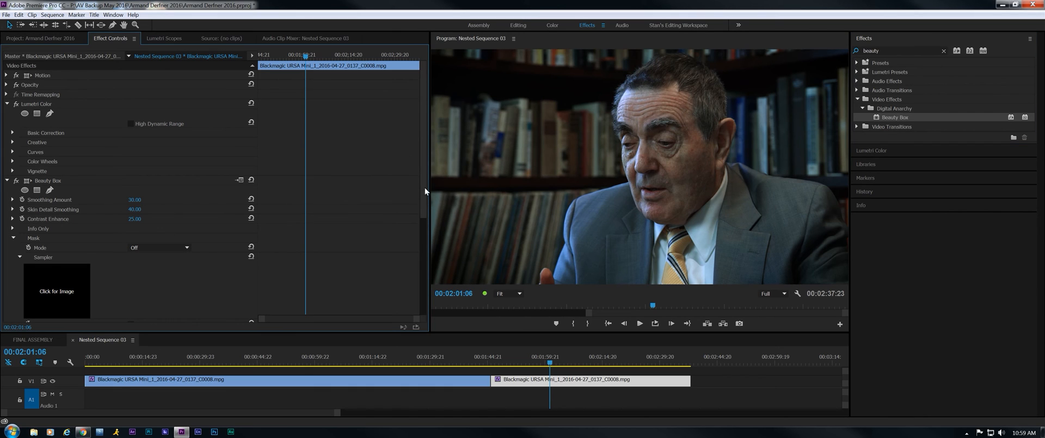
{"action": "scroll", "scroll_direction": "down", "scroll_amount": 3}
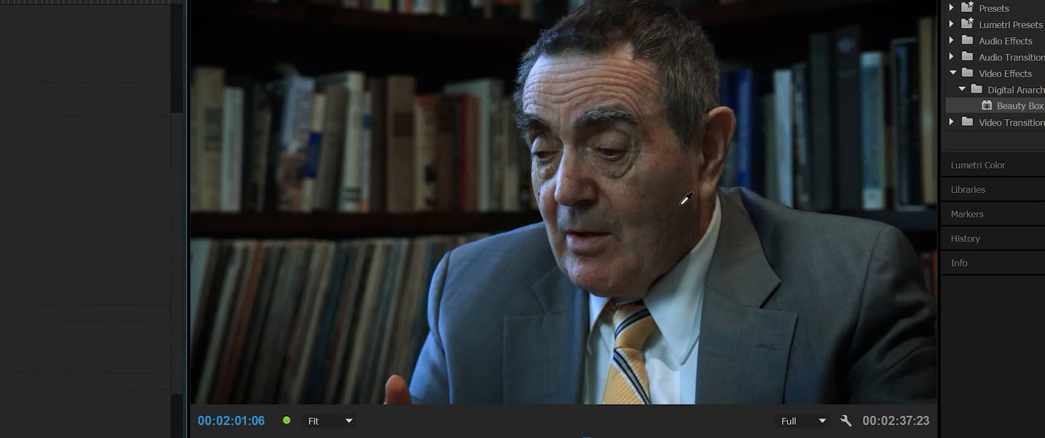
{"action": "mouse_move", "coordinate": [636, 200]}
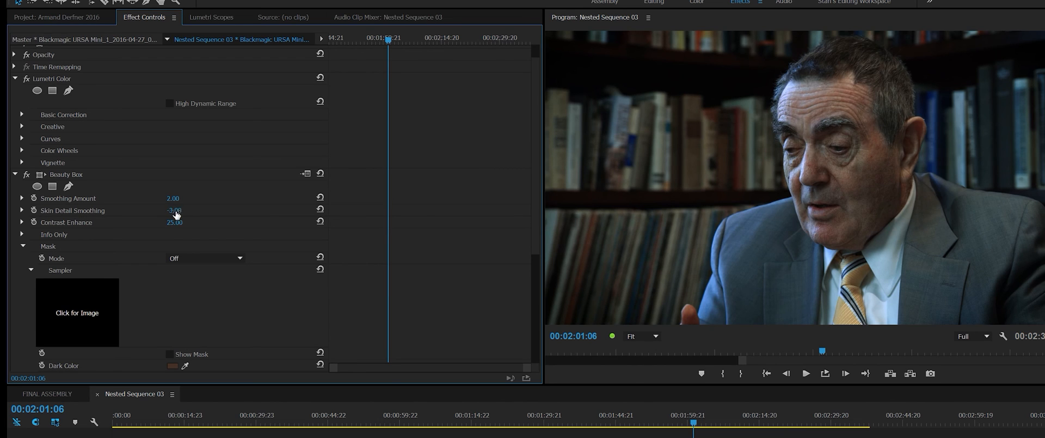
- Scrub the Beauty Box Smoothing Amount and Skin Detail Smoothing values in Effect Controls
{"action": "left_click_drag", "start_coordinate": [175, 210], "coordinate": [194, 211]}
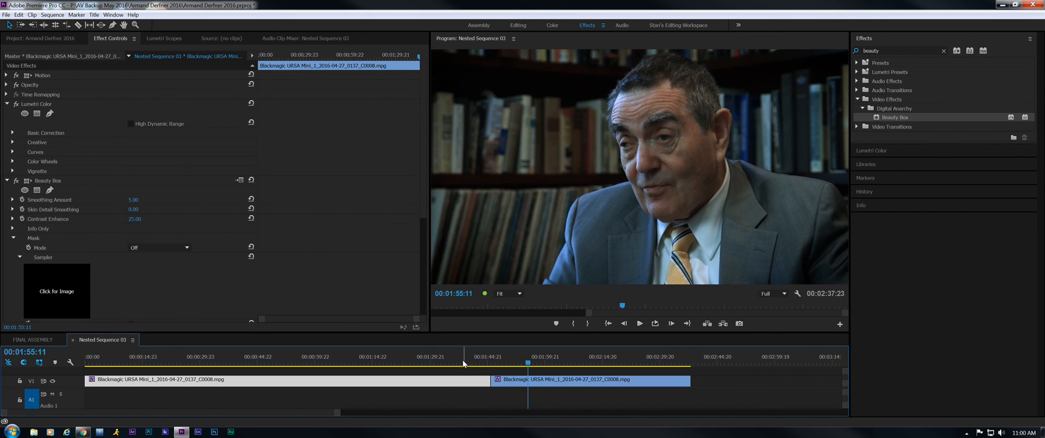
- Move the playhead between the wide and close-up interview shots, ending on the wide shot at 01:35:20
{"action": "left_click", "coordinate": [440, 356]}
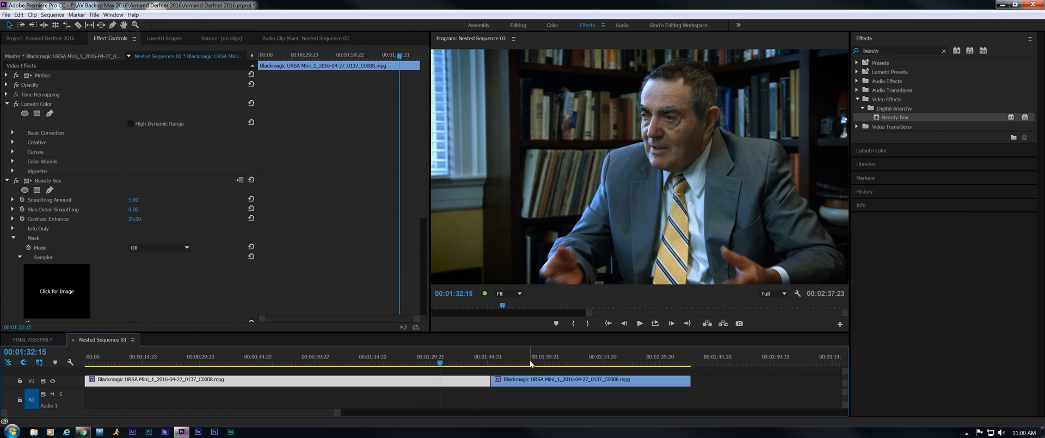
{"action": "left_click", "coordinate": [533, 363]}
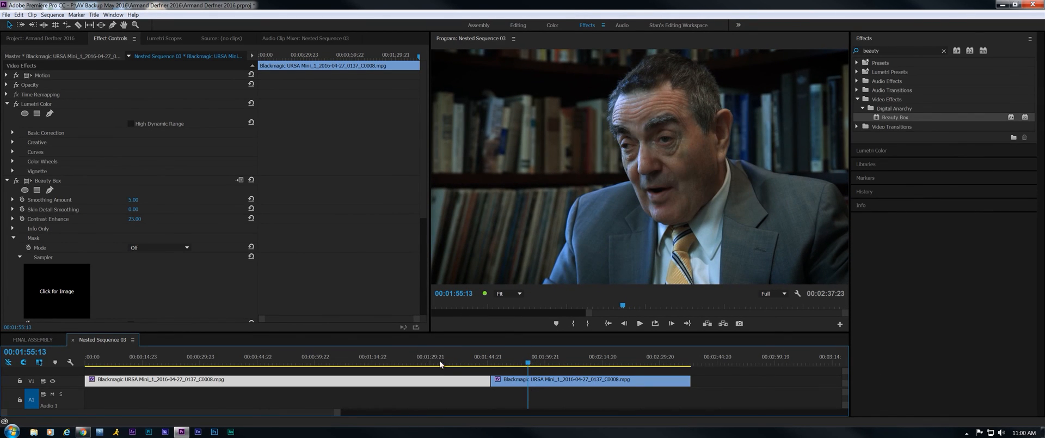
{"action": "left_click", "coordinate": [452, 356]}
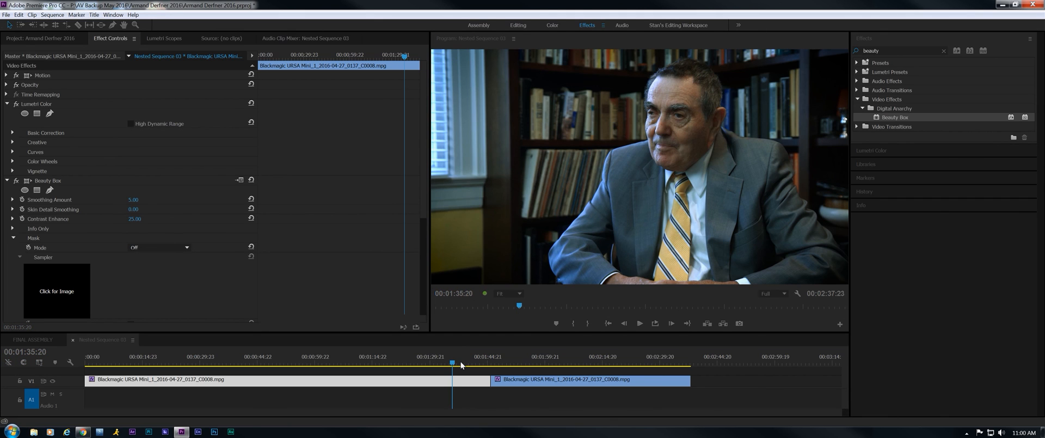
{"action": "left_click", "coordinate": [101, 339]}
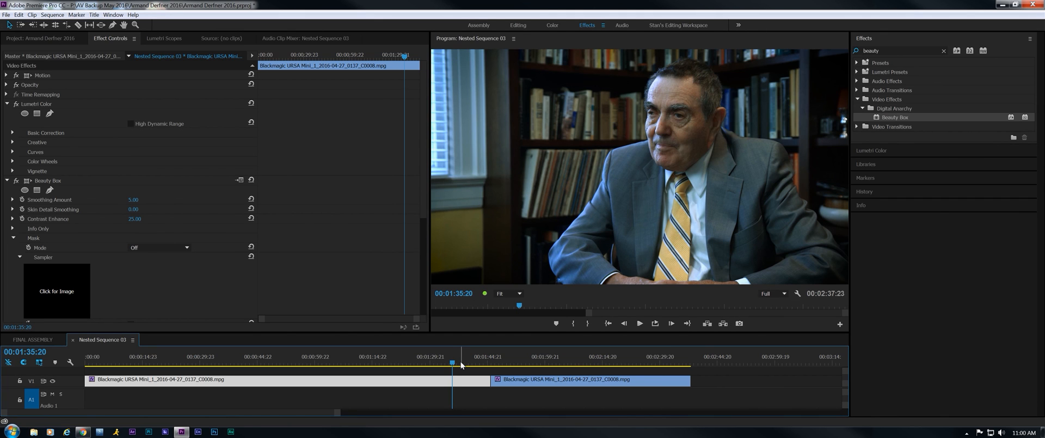